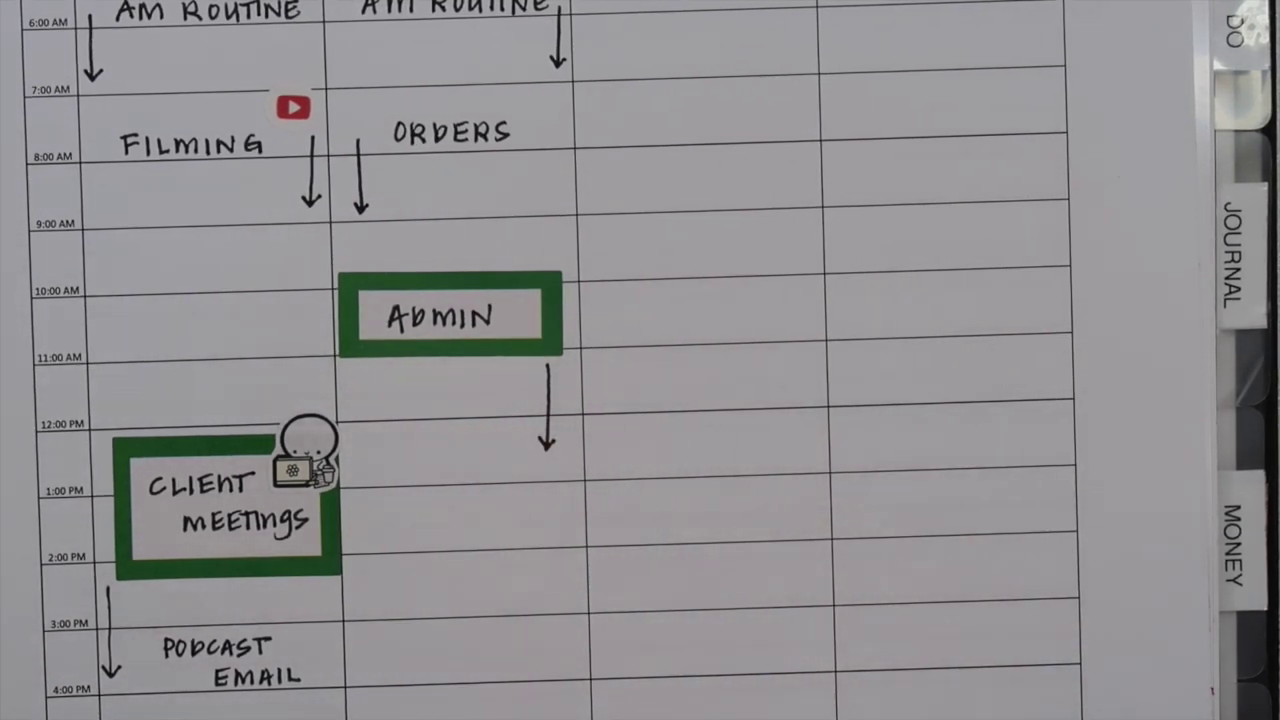
pyautogui.scroll(-3)
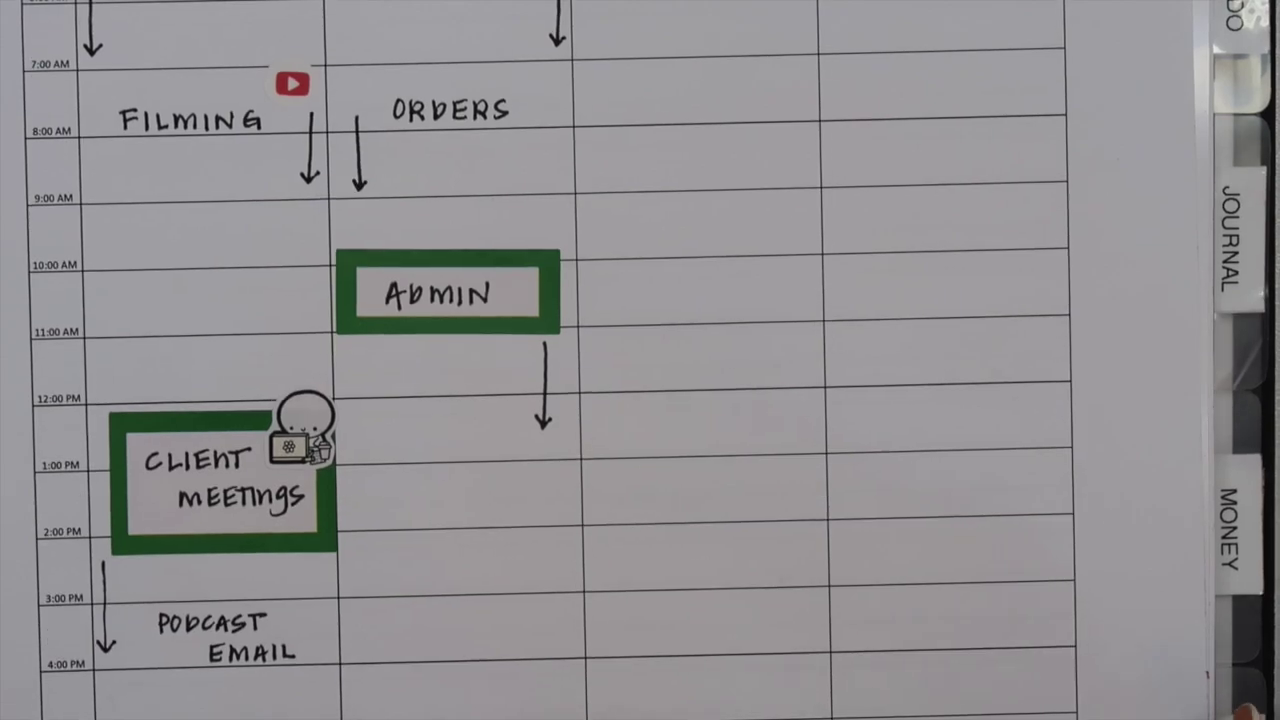